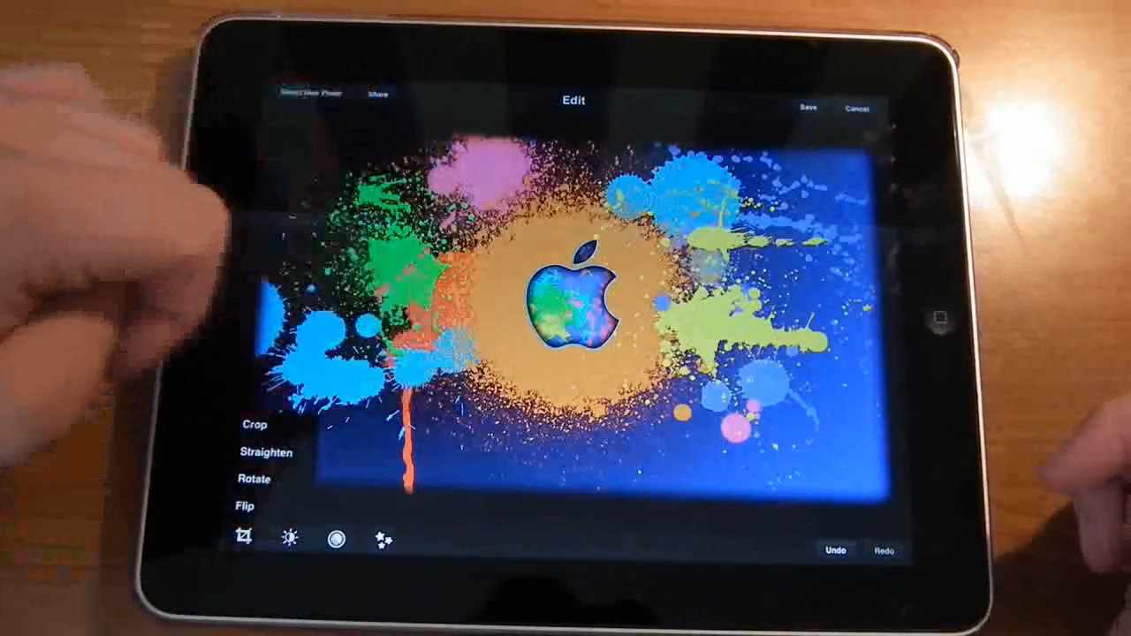
Close the Crop, Straighten, Rotate and Flip tool menu over the paint-splash Apple photo.
click(254, 426)
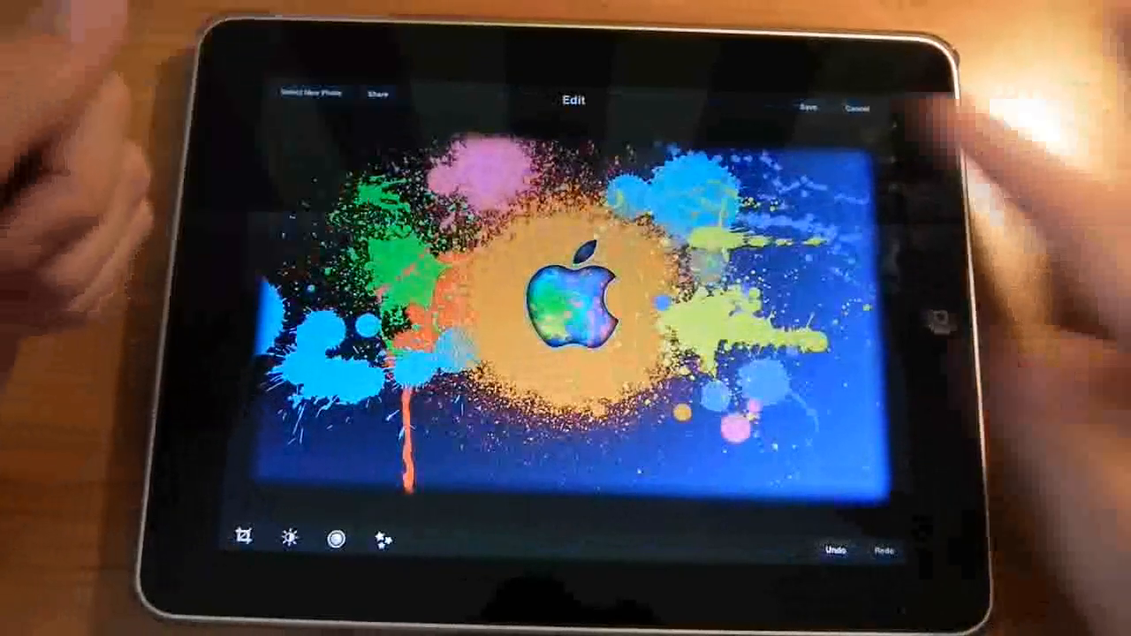
click(805, 108)
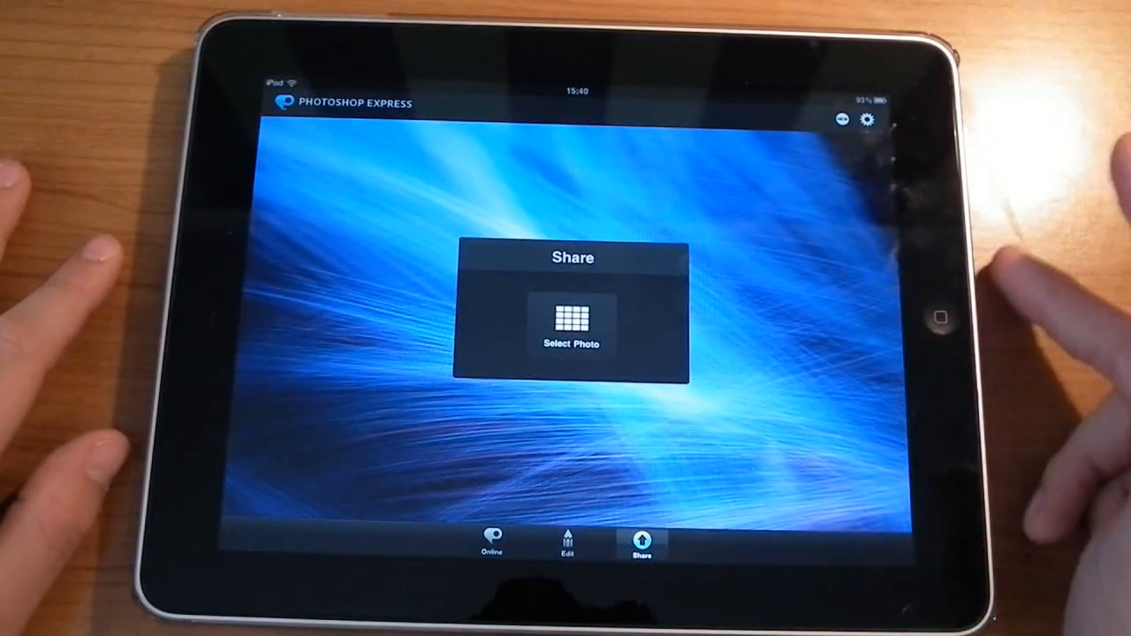
mouse_move(1017, 354)
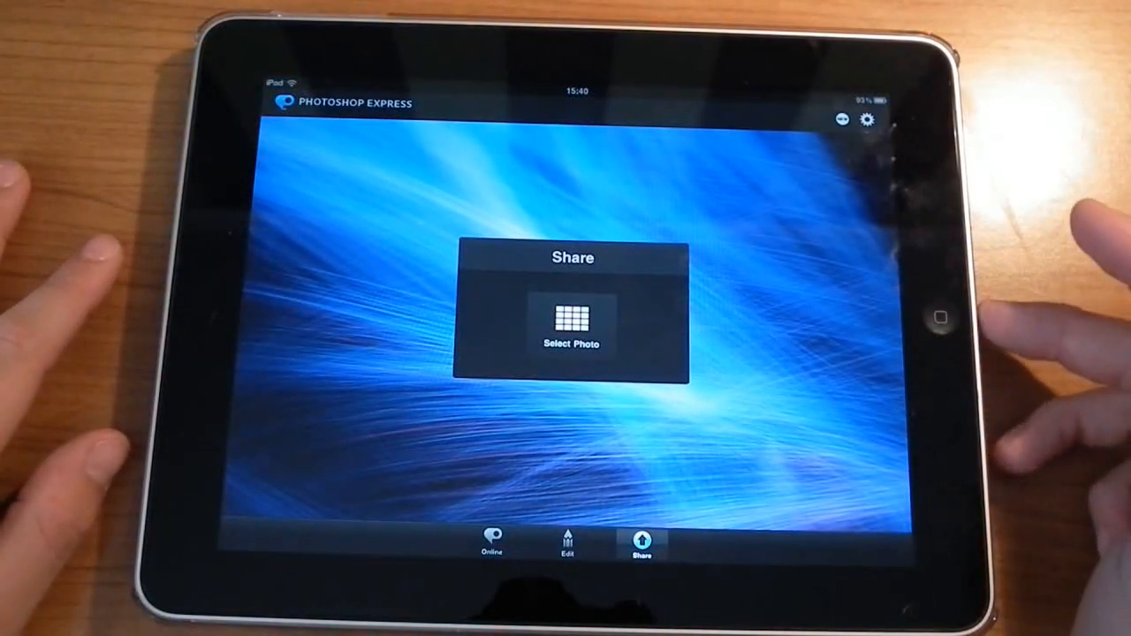